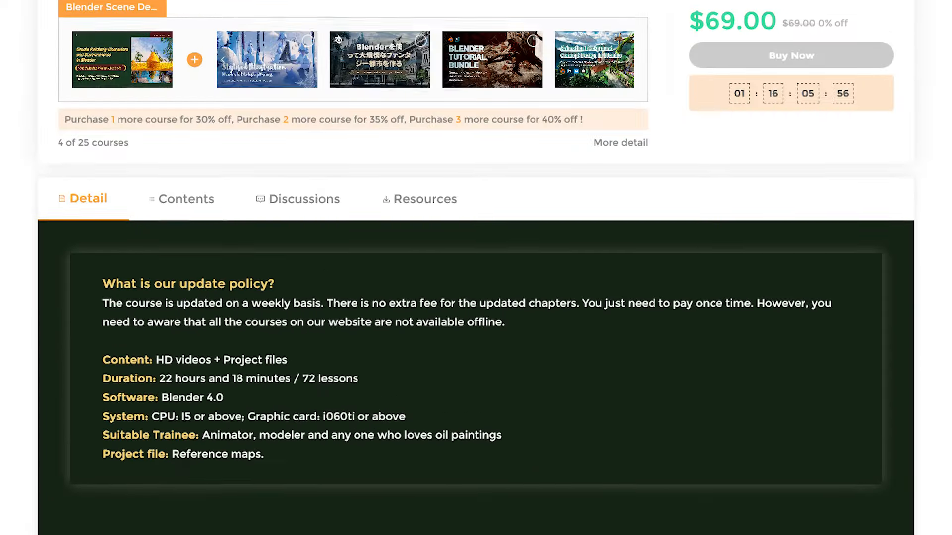
- Scroll the painterly course page past bundle details down through the curriculum to chapter 5
scroll("up", 3)
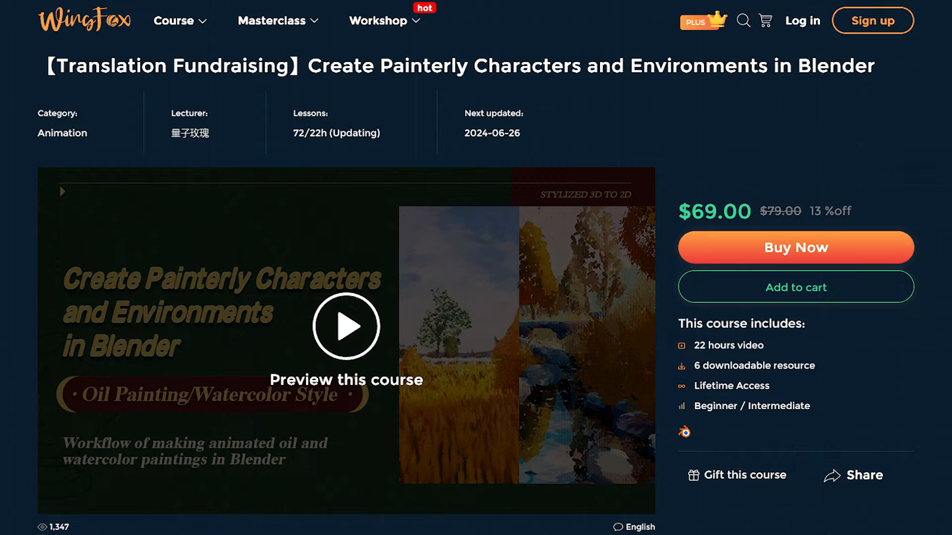
scroll("down", 3)
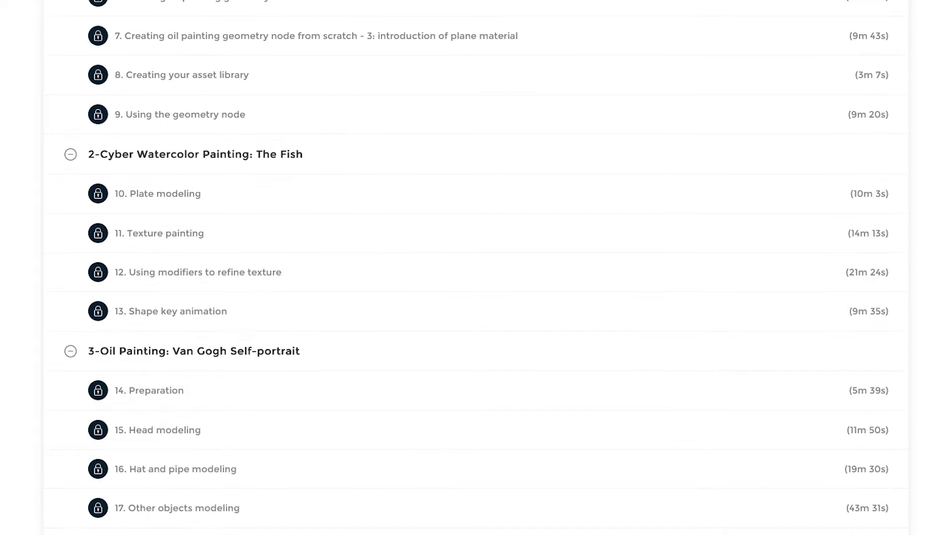
scroll("down", 3)
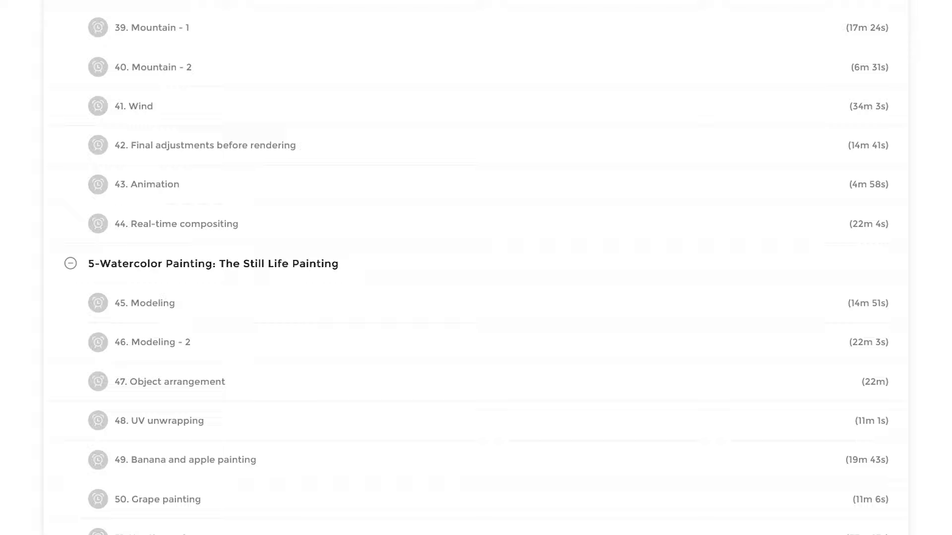
scroll("down", 3)
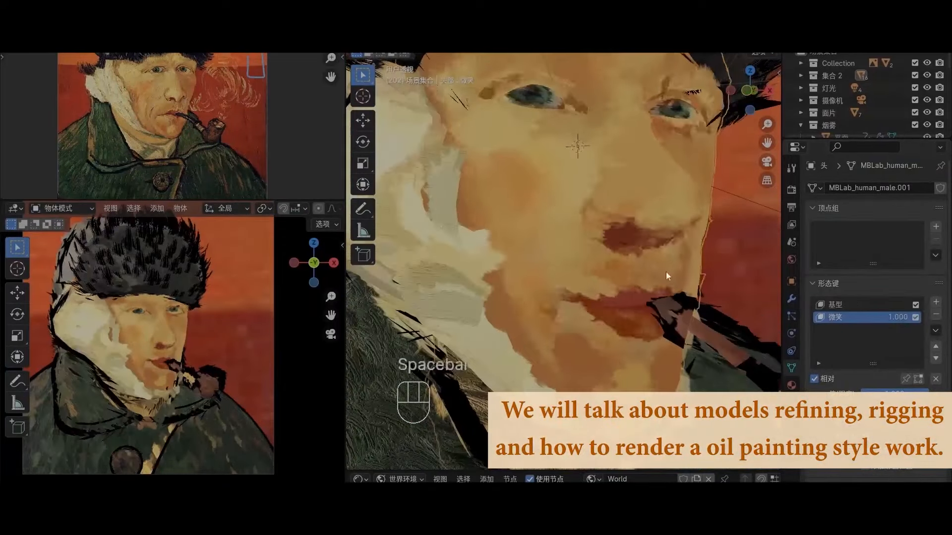
- Play the portrait scene, then choose the cloud PNG in the Textures folder for Images as Planes import
key("Tab")
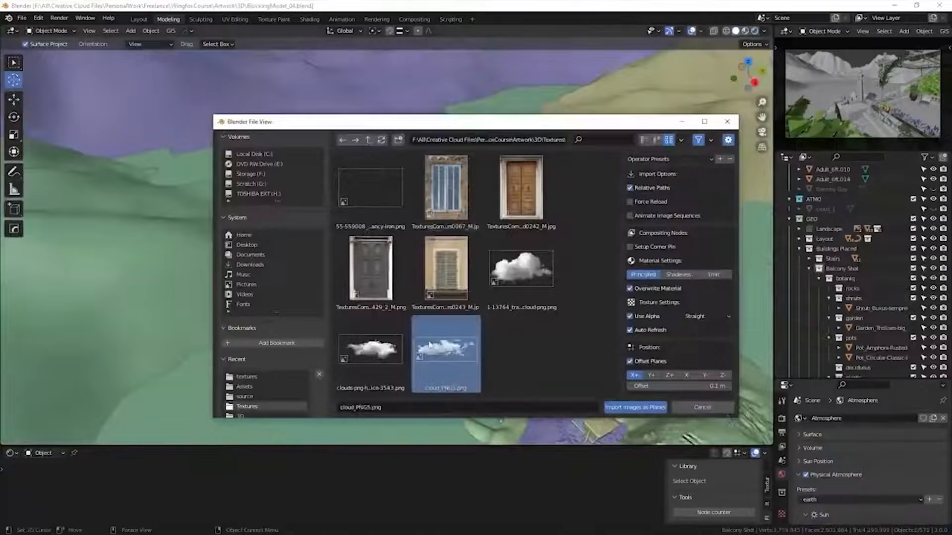
left_click(634, 407)
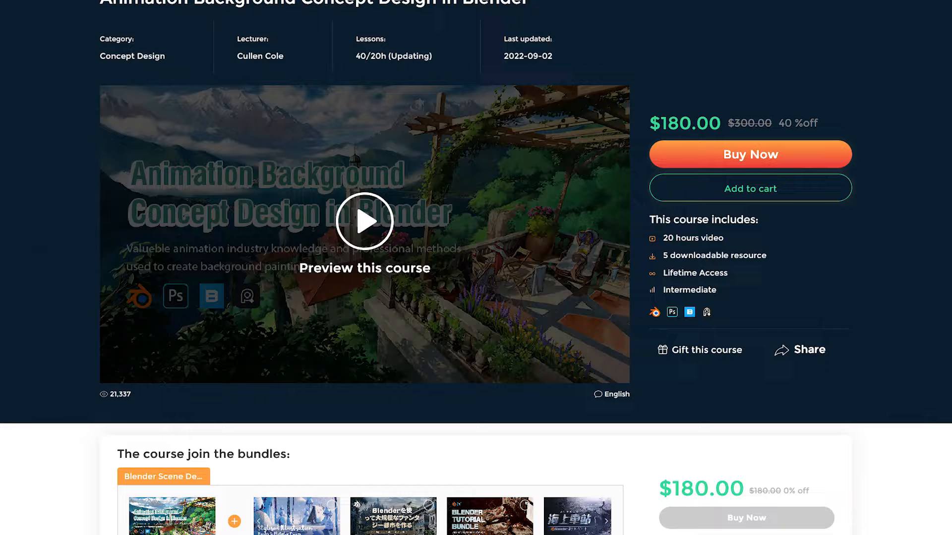
- Scroll the Animation Background course curriculum down to Week 3 and Week 4
scroll("down", 3)
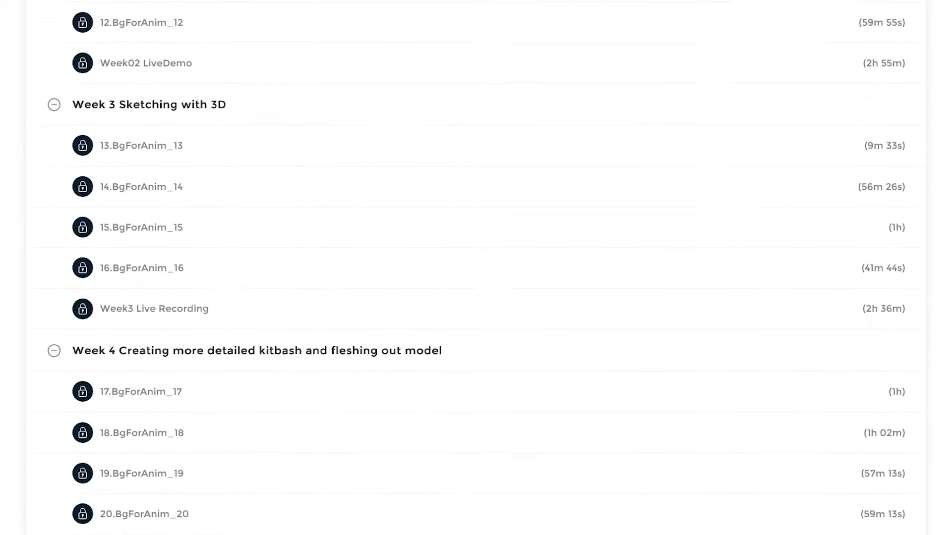
scroll("down", 3)
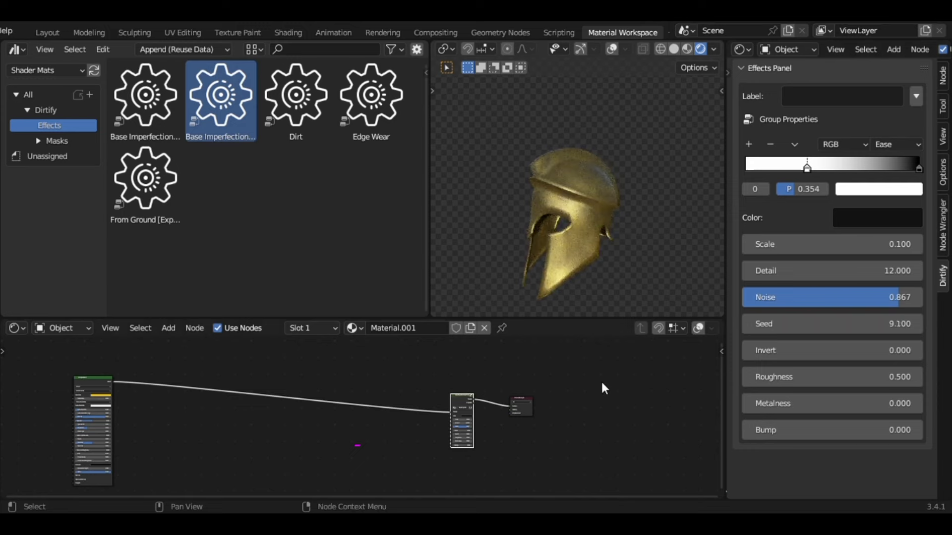
- Append two Base Imperfection effects as red Blood Stain masked by 4k_stain_1 and Scratches
left_click(145, 94)
type("Blood Sta")
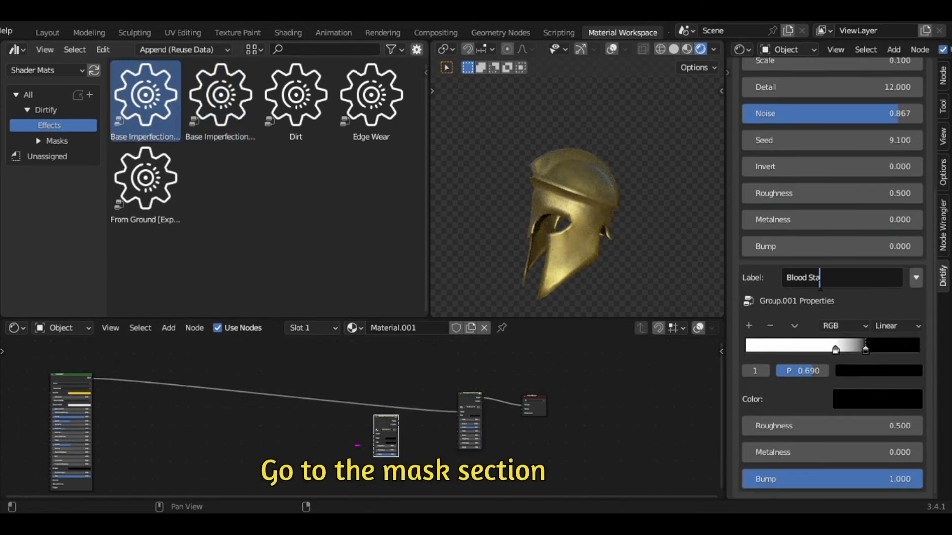
left_click(58, 140)
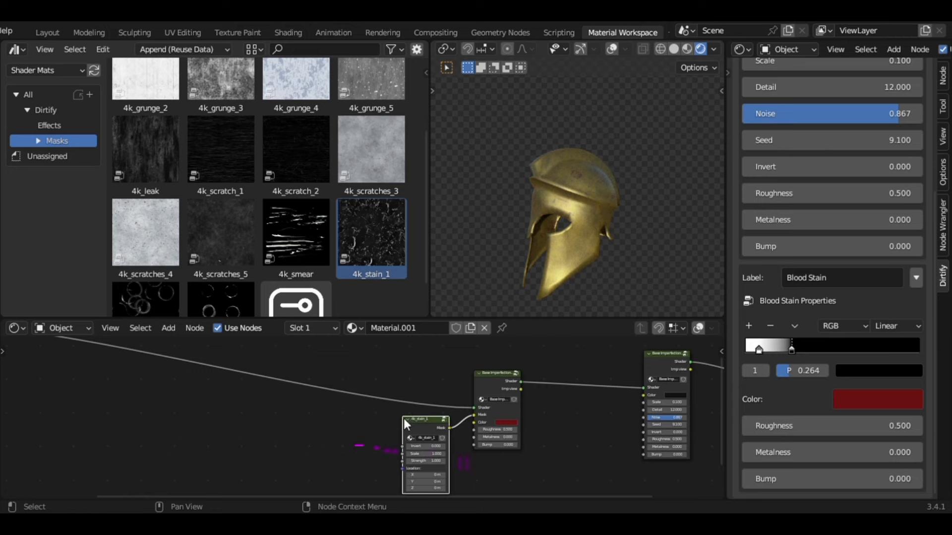
left_click(50, 125)
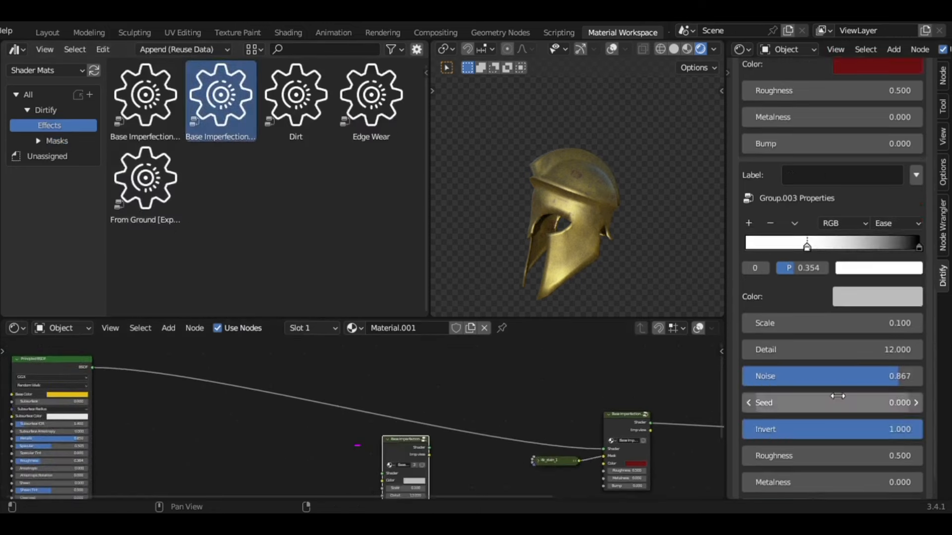
left_click(145, 97)
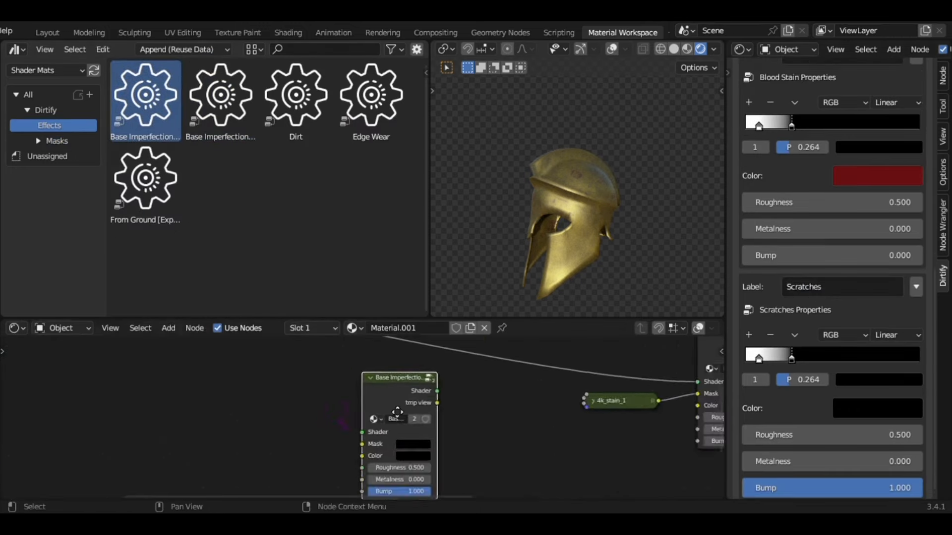
left_click(57, 140)
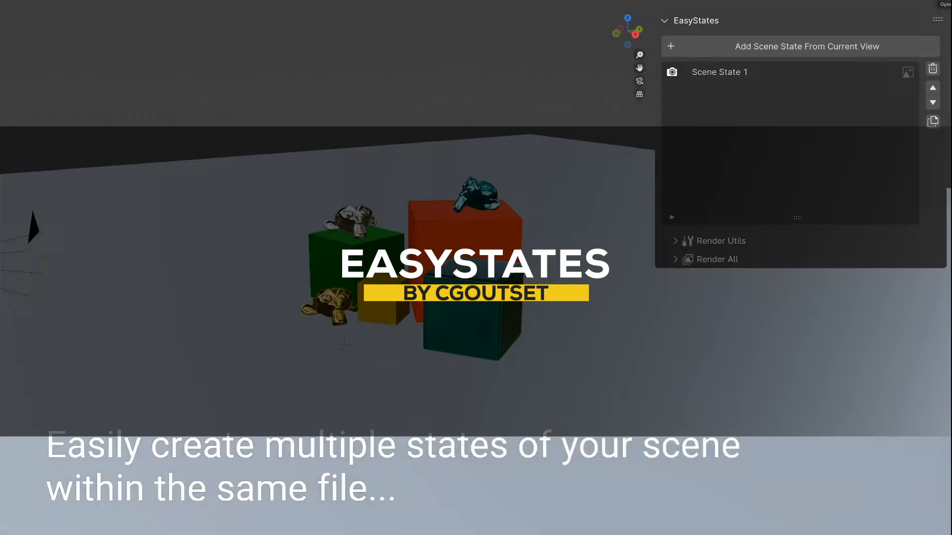
- Add a scene state from the camera and switch between night-lit State 2 and sunset State 3
left_click(799, 46)
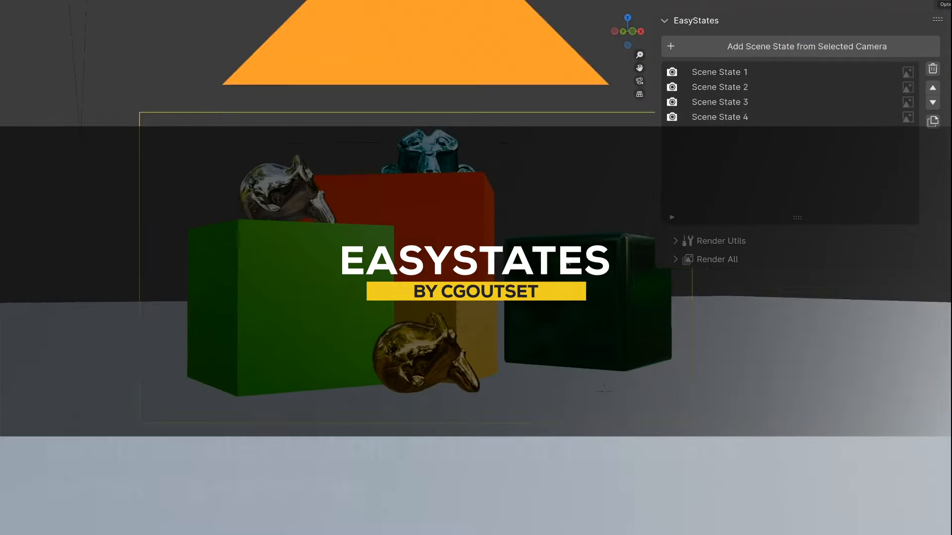
left_click(720, 87)
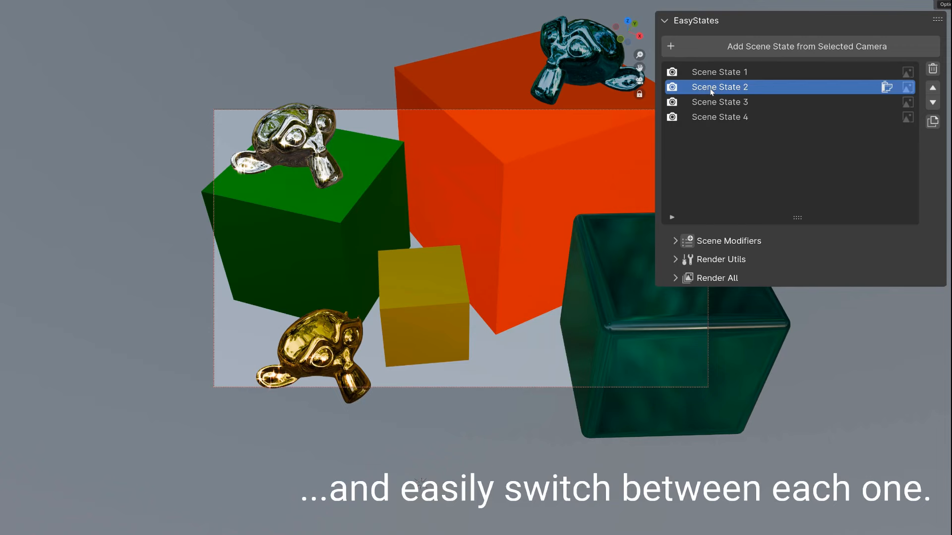
left_click(719, 118)
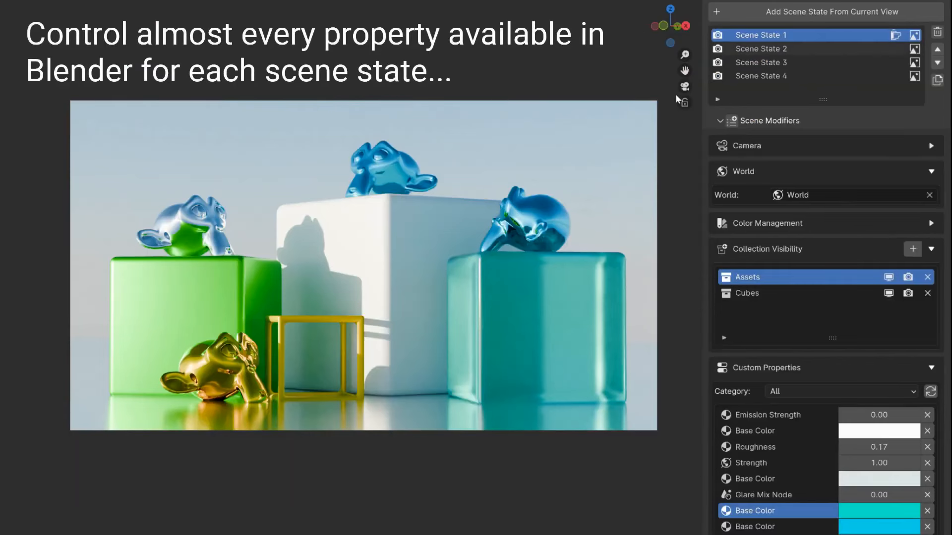
left_click(760, 49)
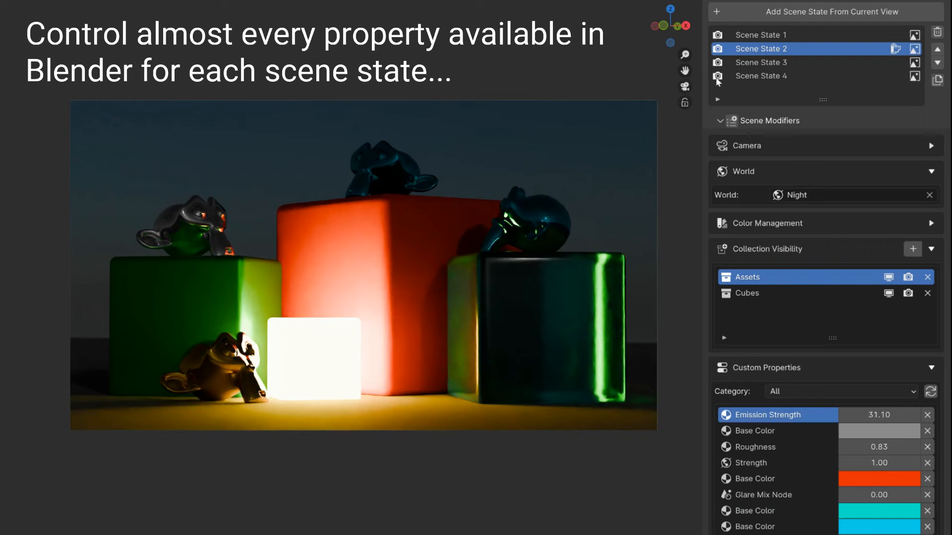
left_click(761, 61)
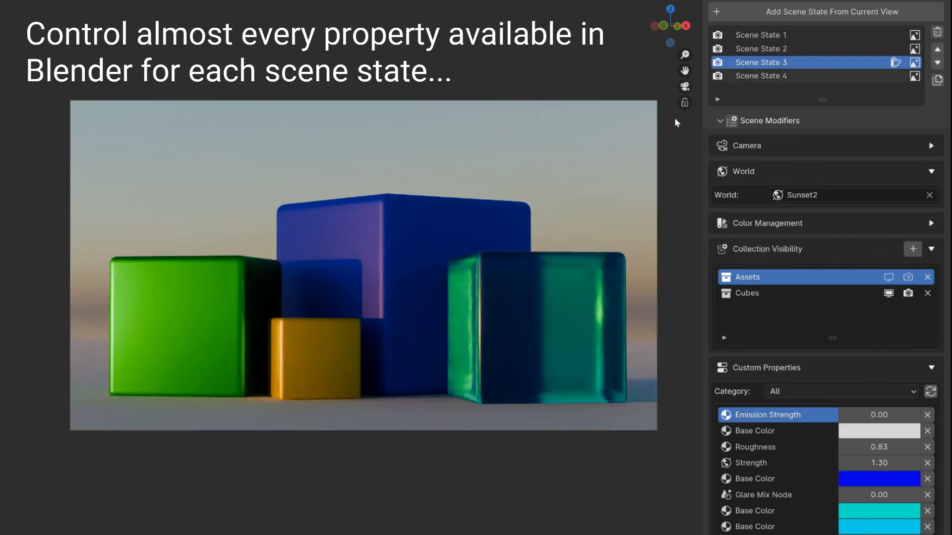
left_click(761, 76)
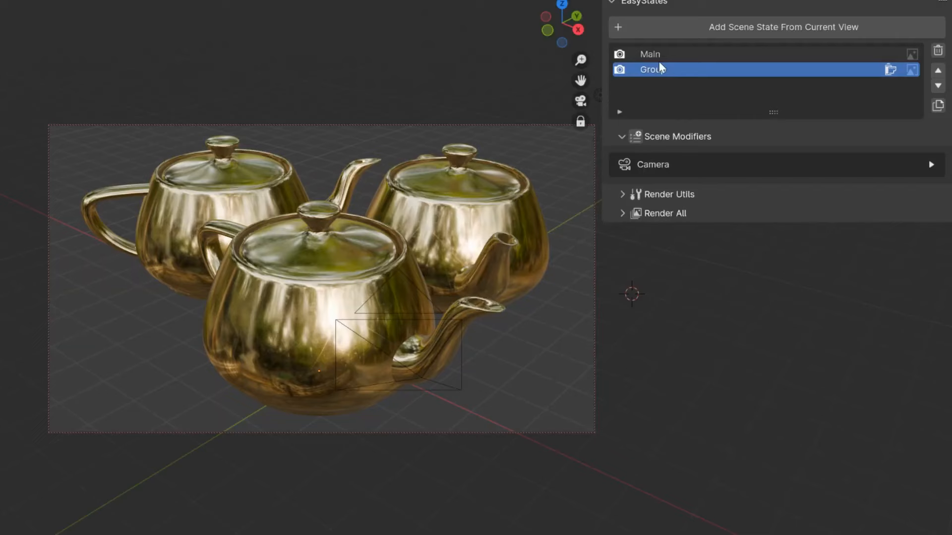
- Set the Main state's horizontal resolution to 500, add visibility collections and teapot material overwrites, comparing Main and Group
left_click(649, 54)
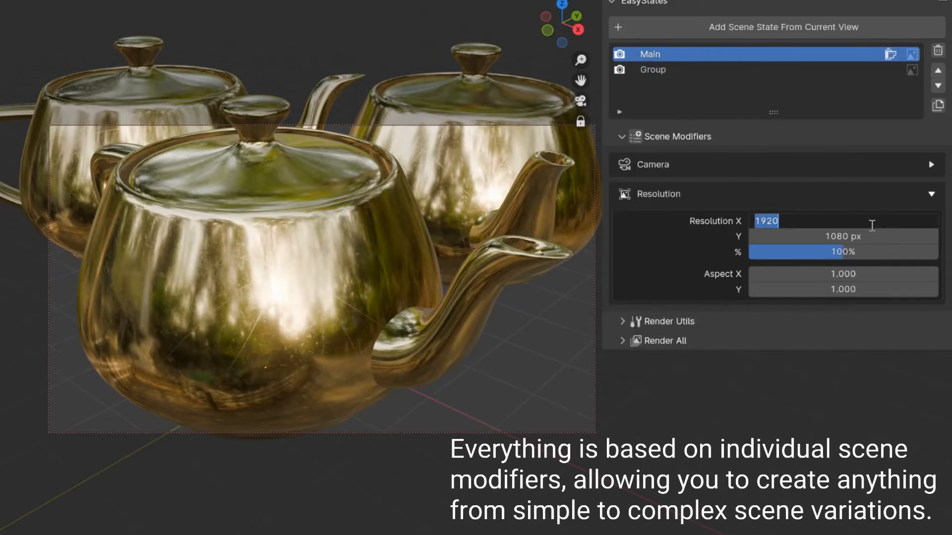
type("500")
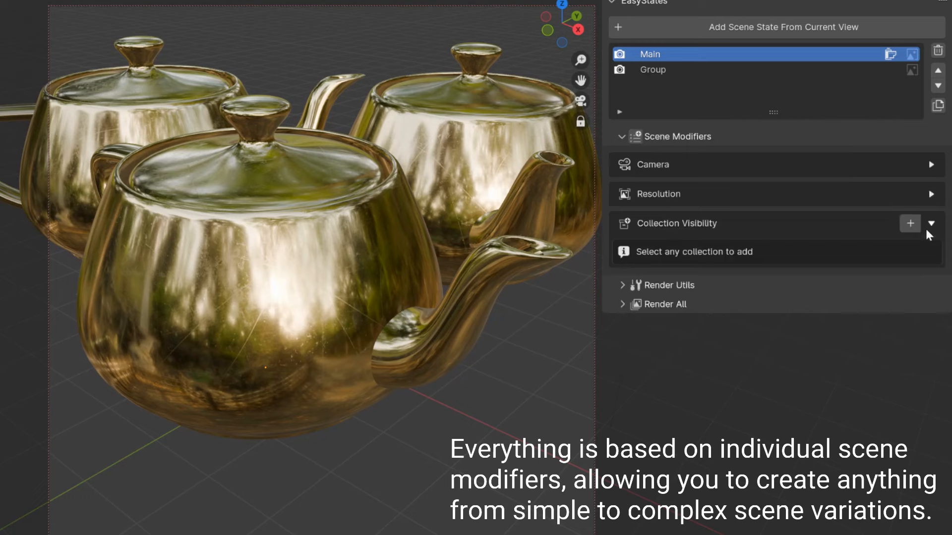
left_click(910, 223)
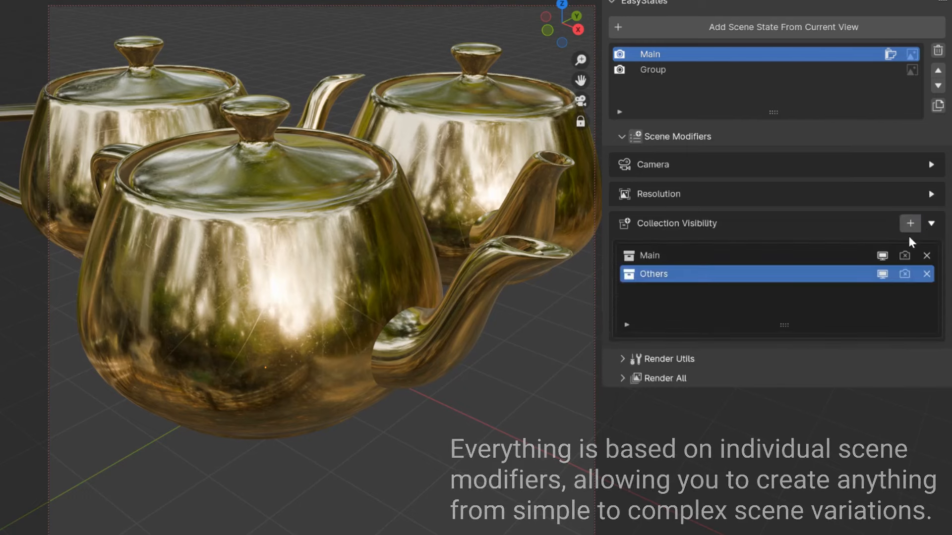
left_click(653, 70)
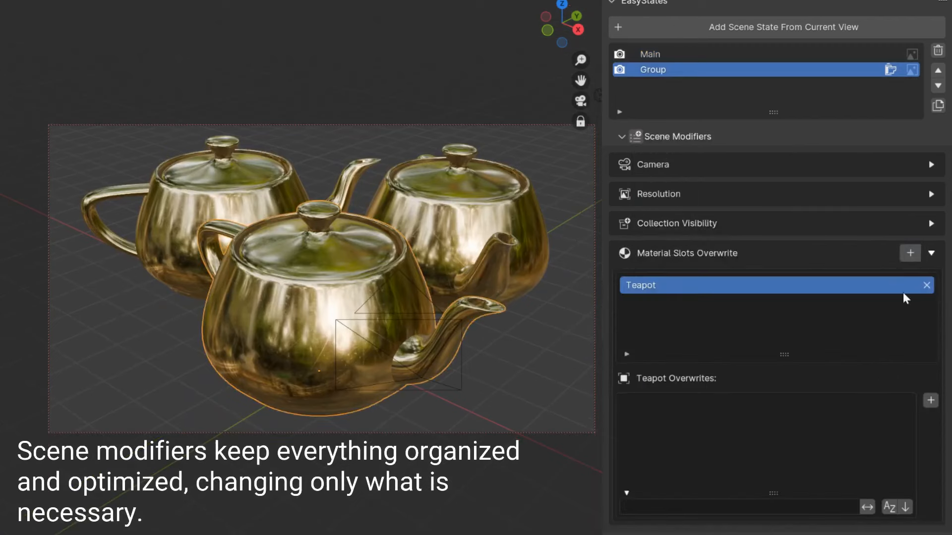
left_click(929, 400)
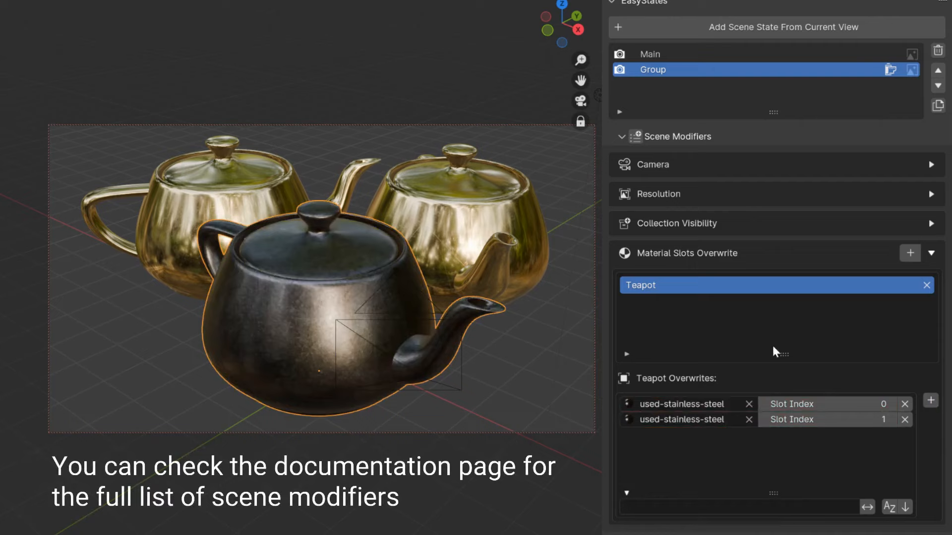
left_click(648, 53)
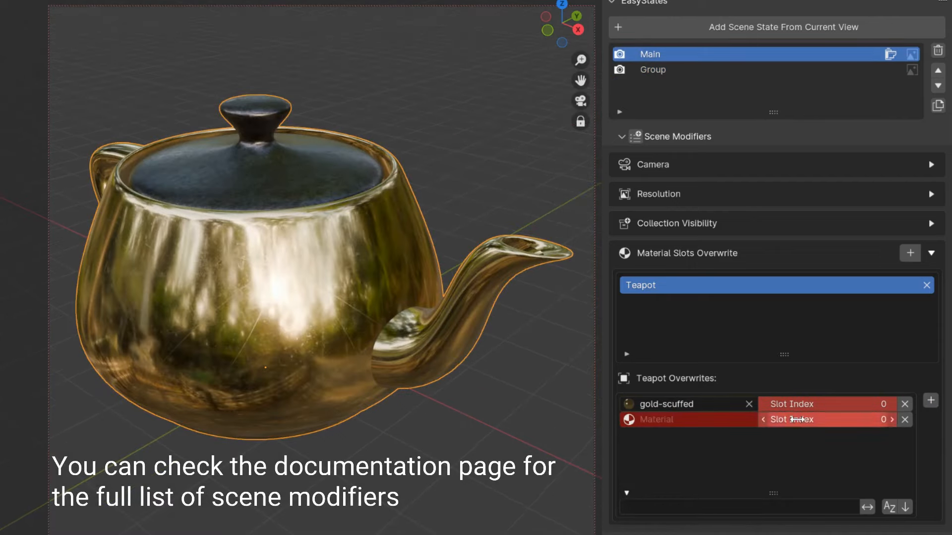
left_click(653, 70)
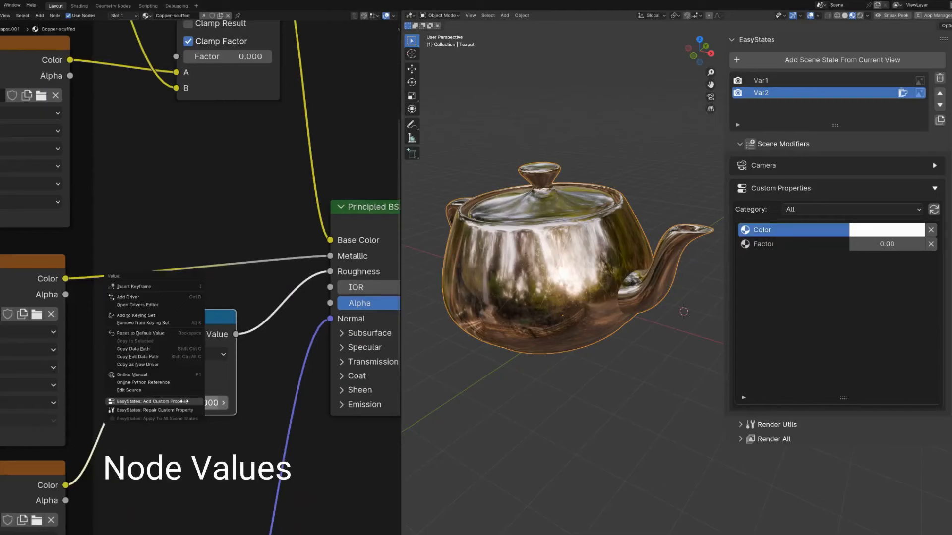
- Add a node value as custom property, switch Var1 and Setups 2-4, raise Flower Density to 1.96, add render settings as scene properties
left_click(161, 401)
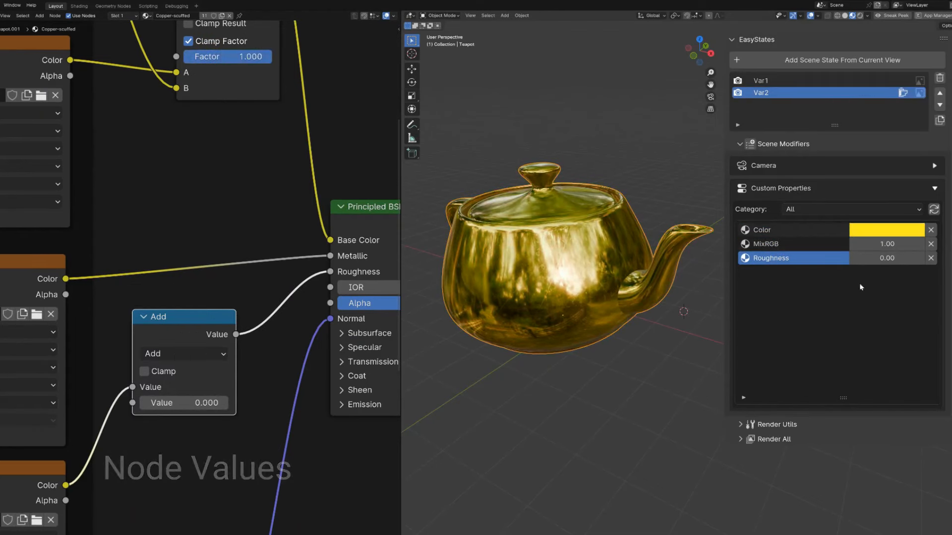
left_click(761, 80)
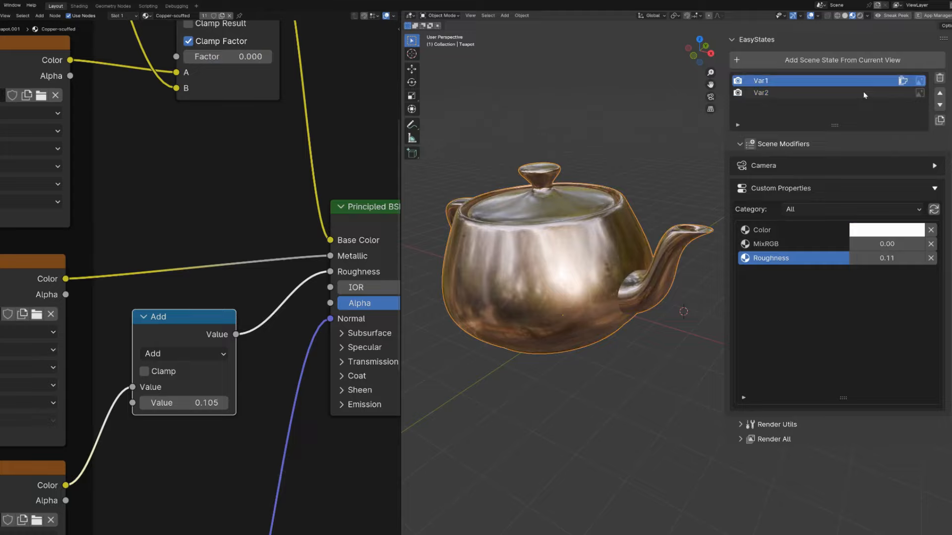
left_click(903, 92)
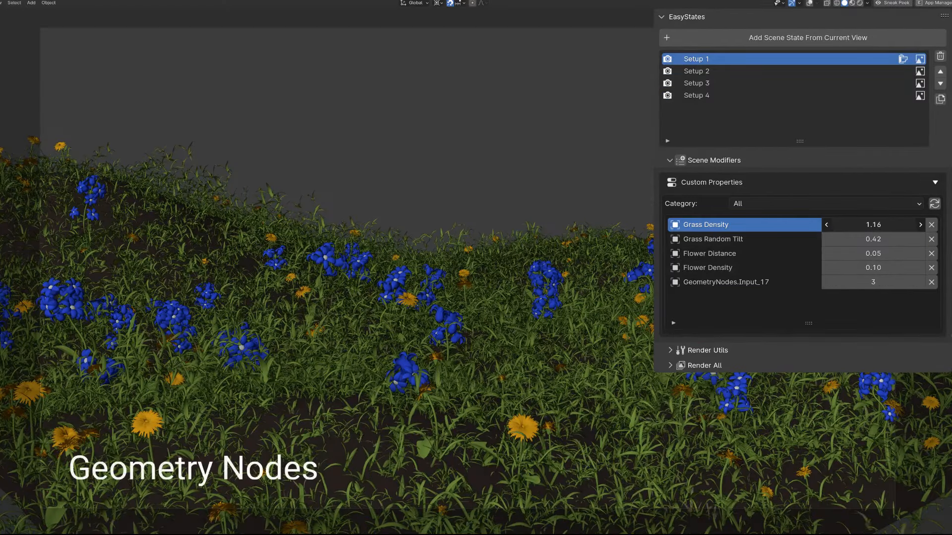
left_click(696, 71)
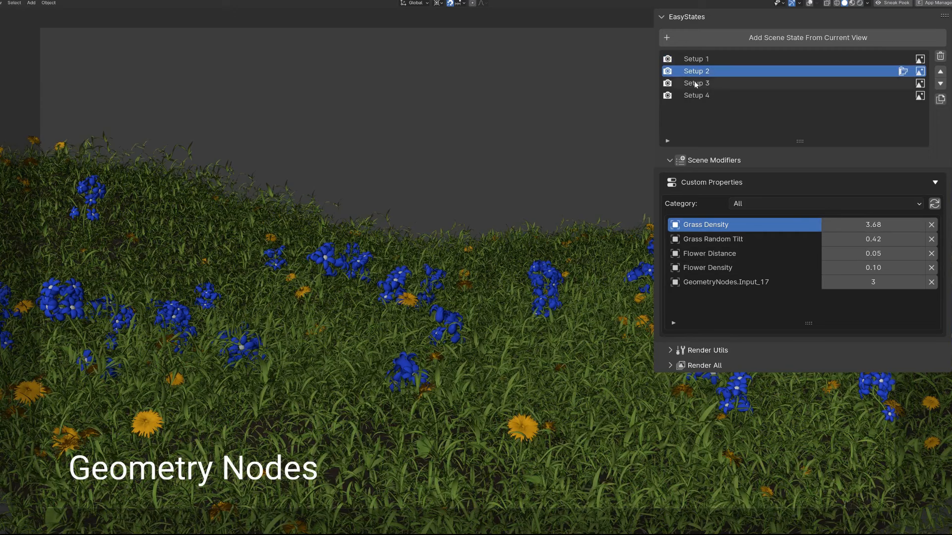
left_click(696, 95)
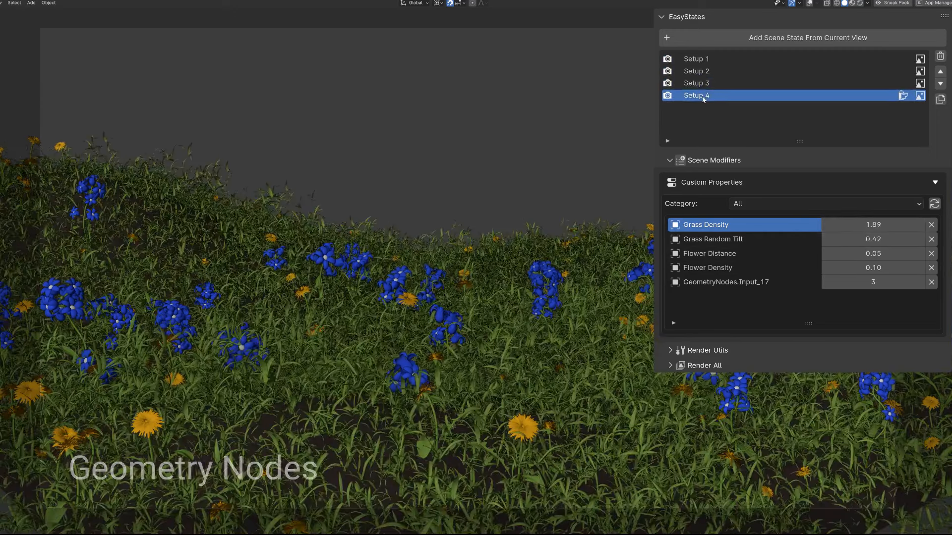
left_click(873, 267)
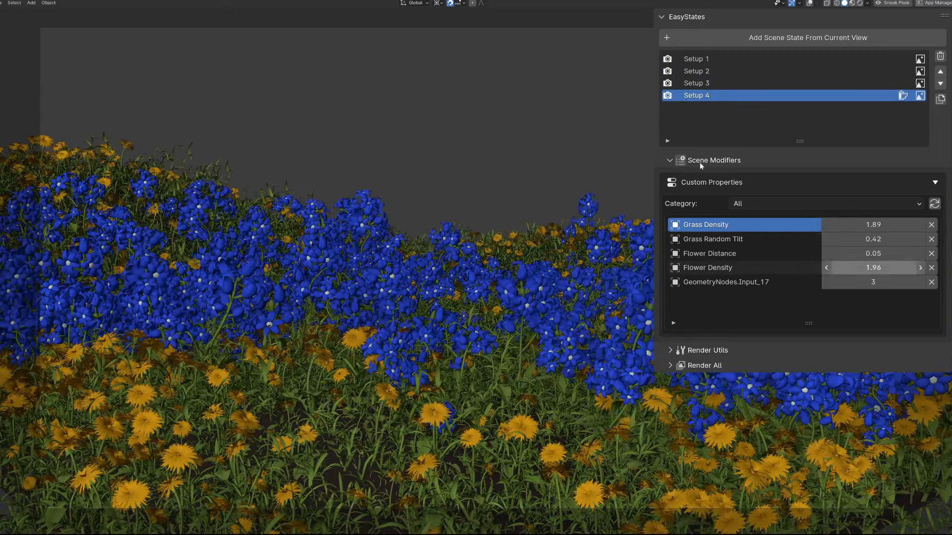
left_click(696, 83)
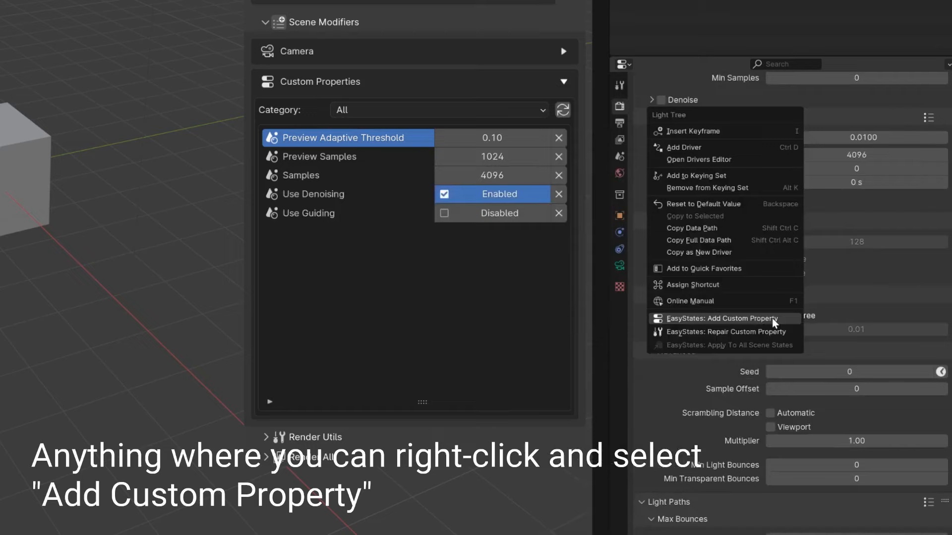
left_click(721, 318)
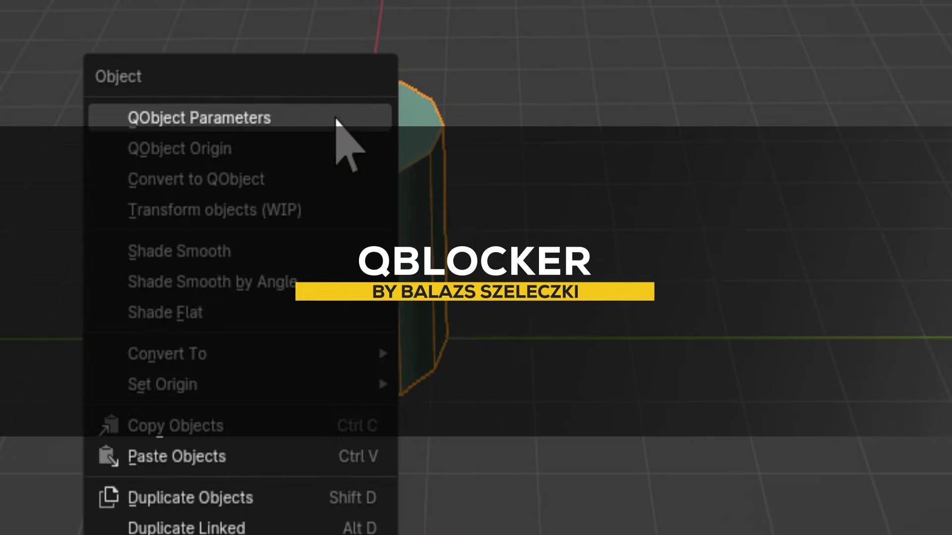
- Create QBlocker cube and plane blocks and edit their QObject parameters, leaving a chamfered block pillar
left_click(199, 117)
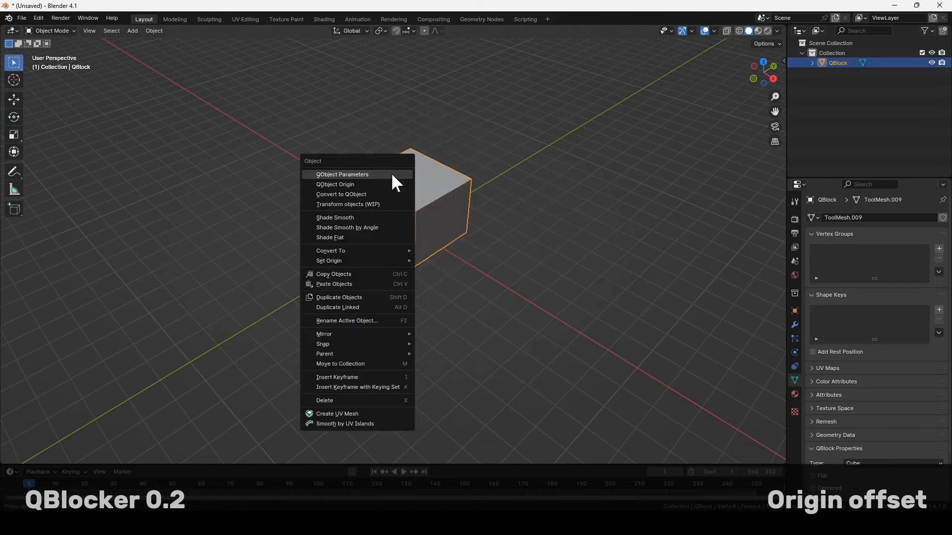
left_click(342, 175)
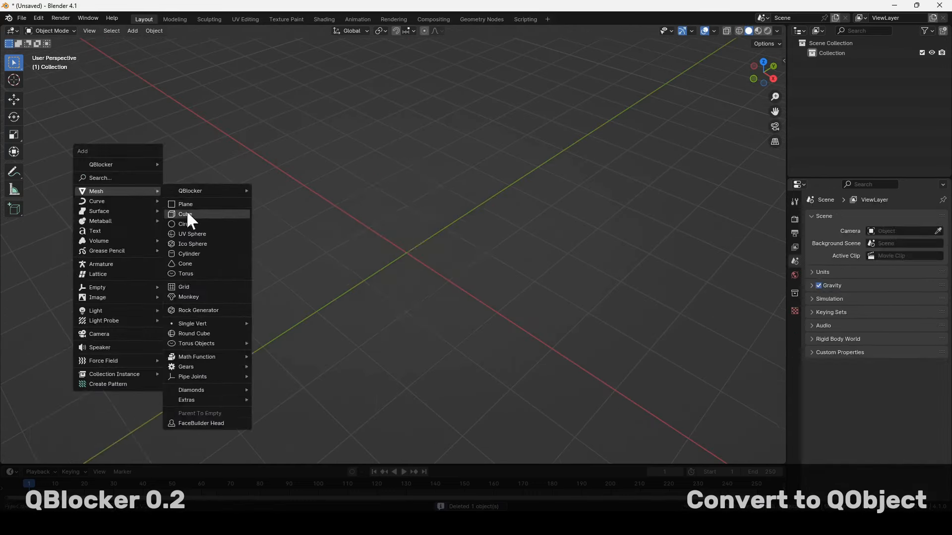
left_click(186, 264)
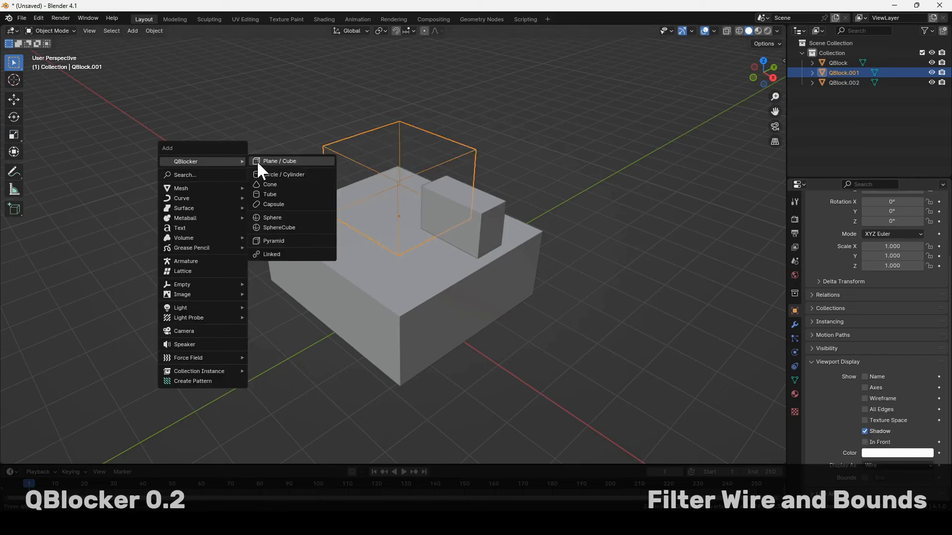
left_click(279, 160)
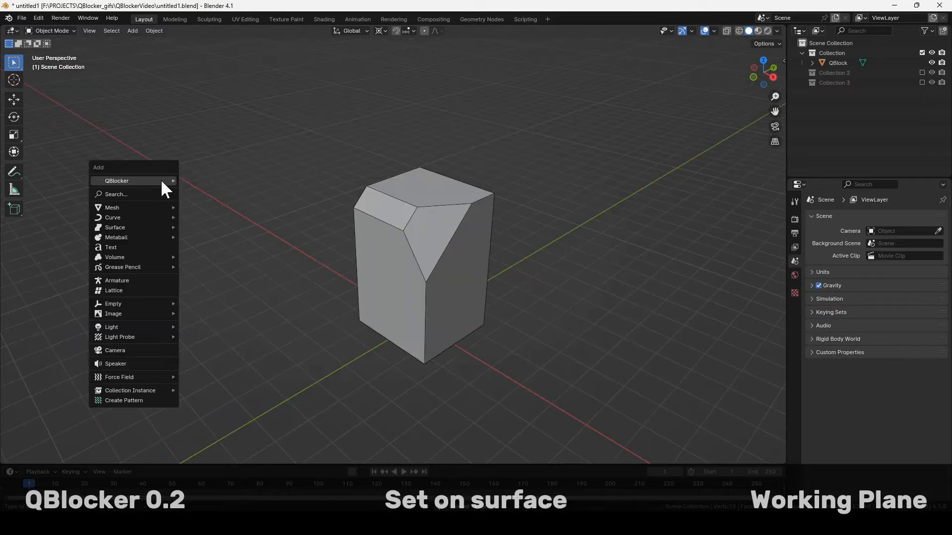
left_click(117, 181)
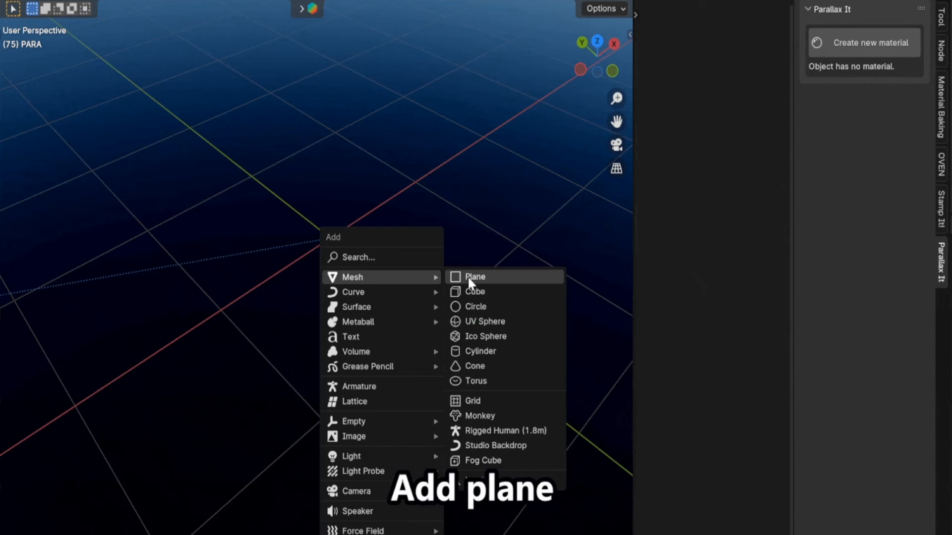
- Add a plane and build a Parallax It material from the rough_wood textures in the Textures folder
left_click(475, 277)
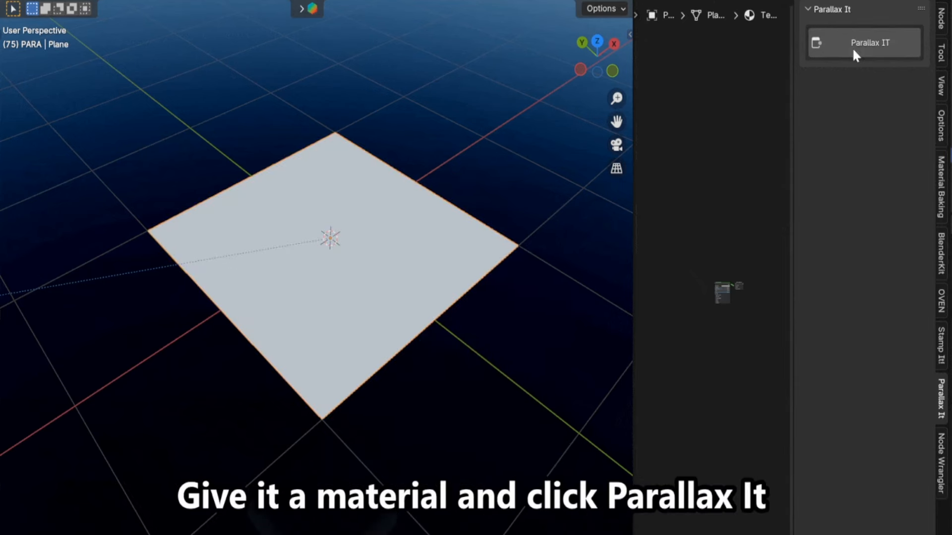
left_click(870, 43)
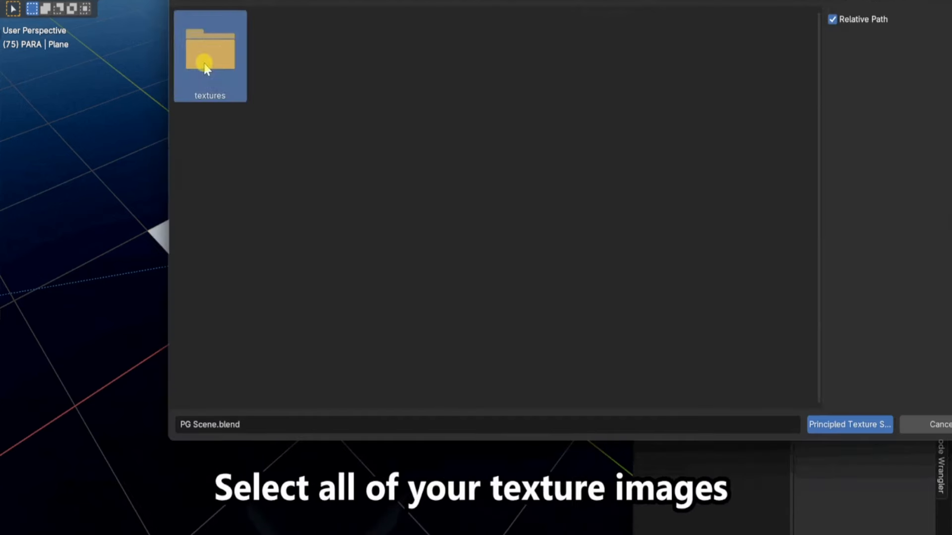
double_click(210, 51)
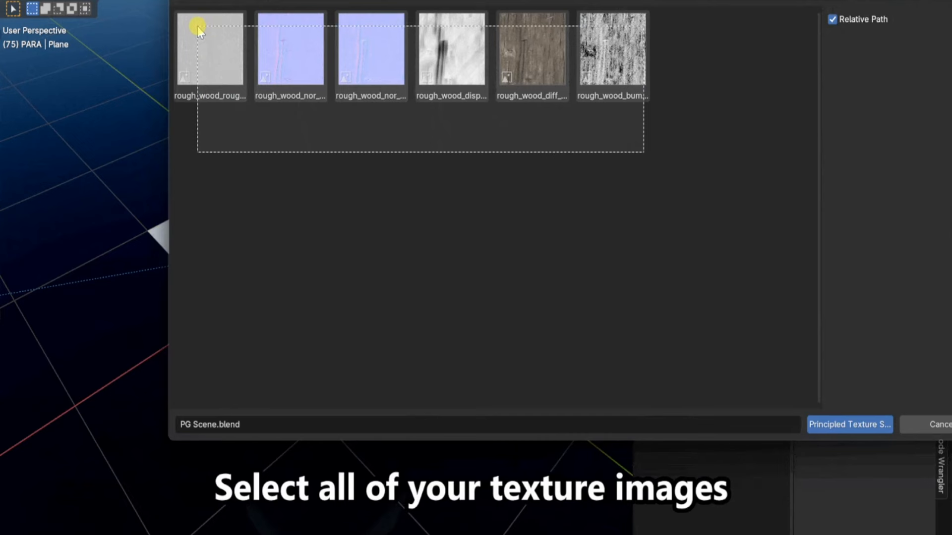
left_click(849, 424)
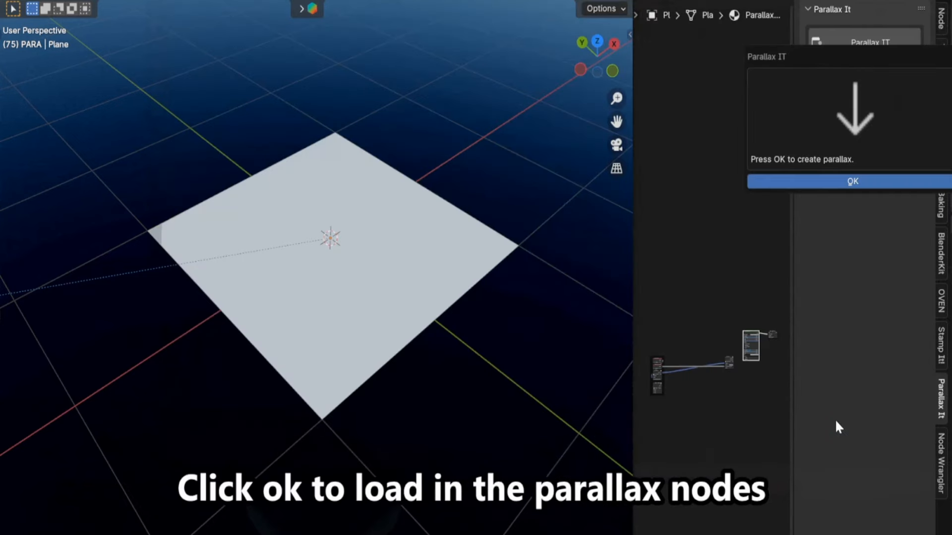
left_click(852, 180)
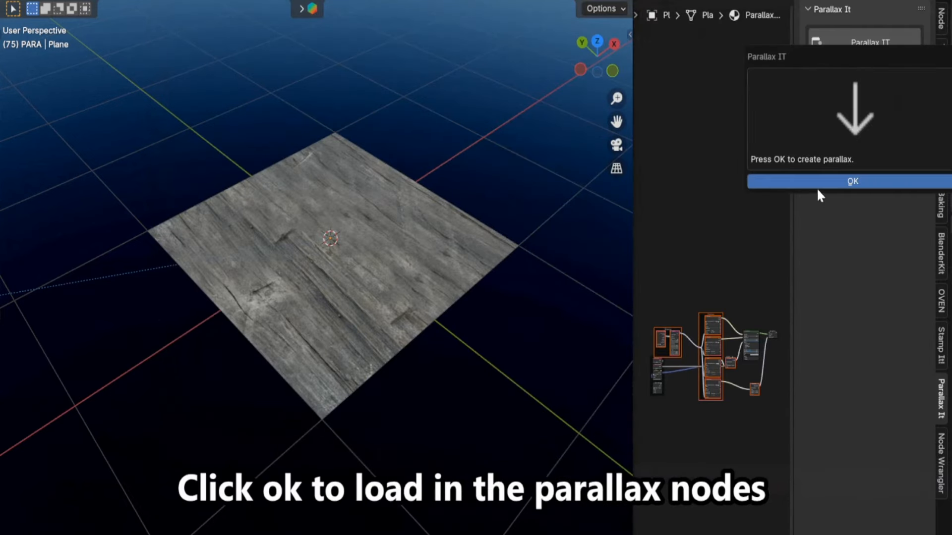
left_click(852, 181)
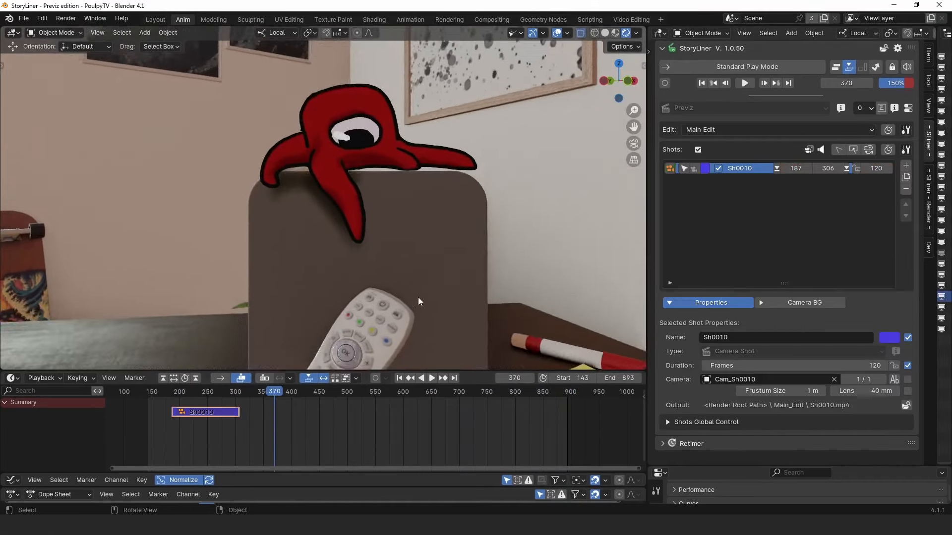
- Add shot Sh0040 to the StoryLiner edit and switch into edit play mode
left_click(745, 84)
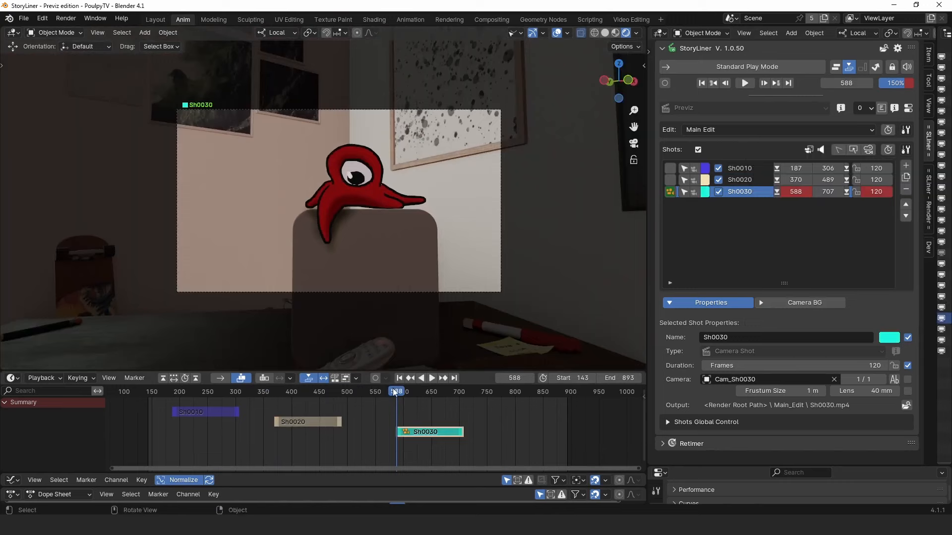
left_click(906, 166)
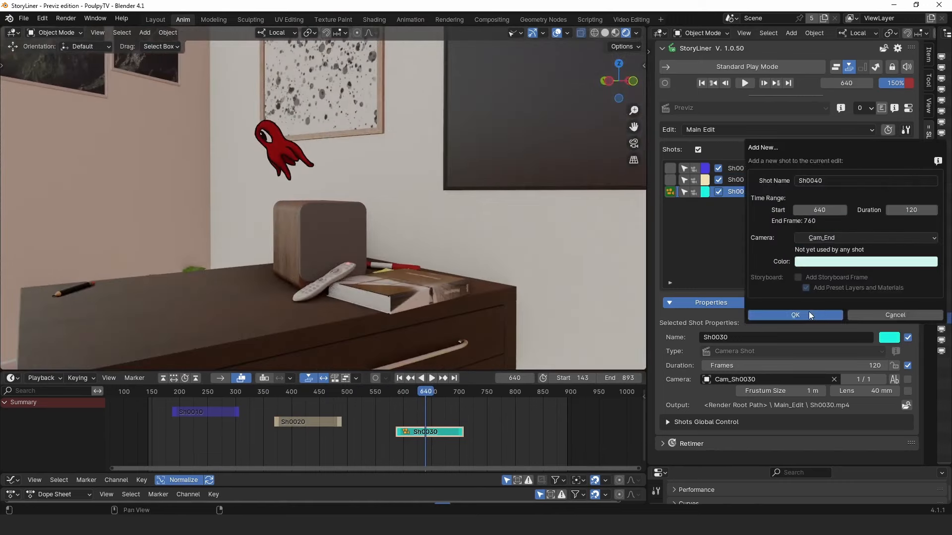
left_click(794, 314)
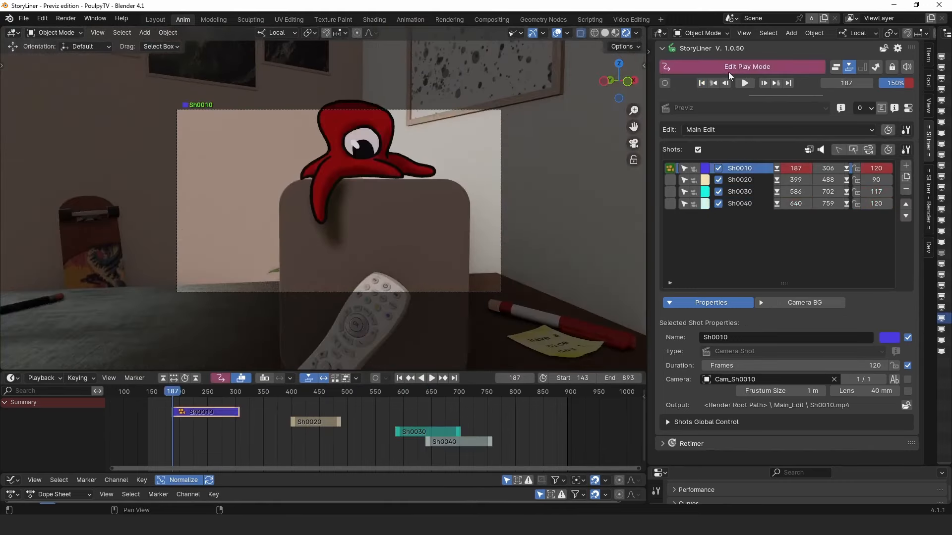
left_click(745, 84)
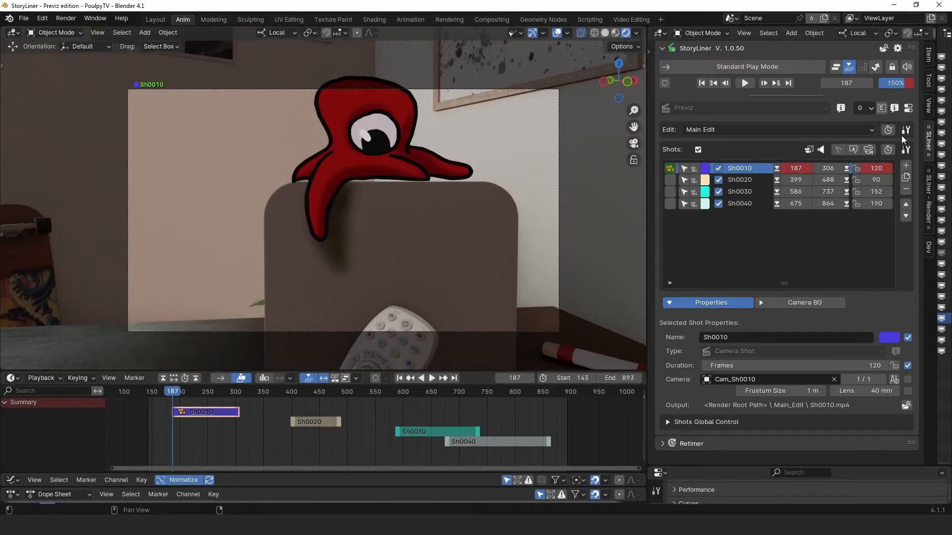
- Duplicate the current edit with its cameras as Story 2 and duplicate shots within it
left_click(887, 129)
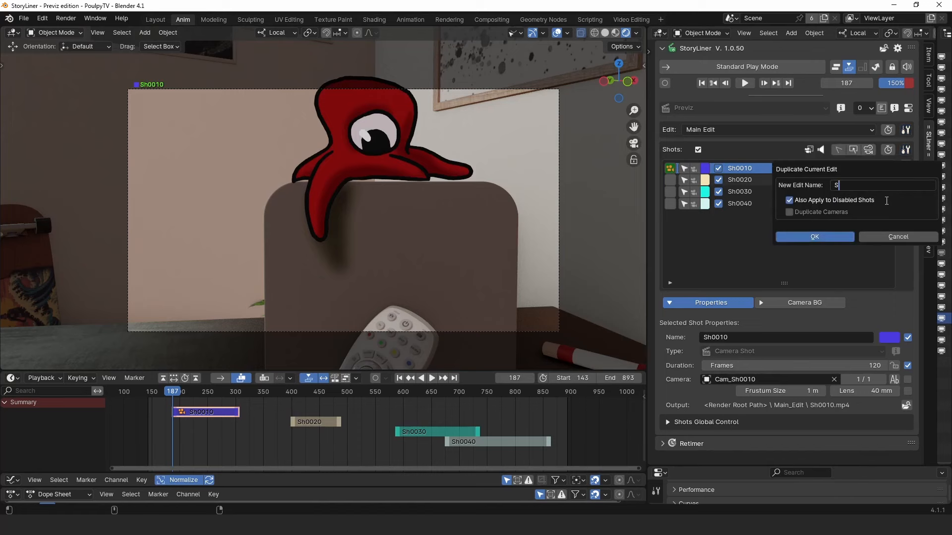
left_click(790, 213)
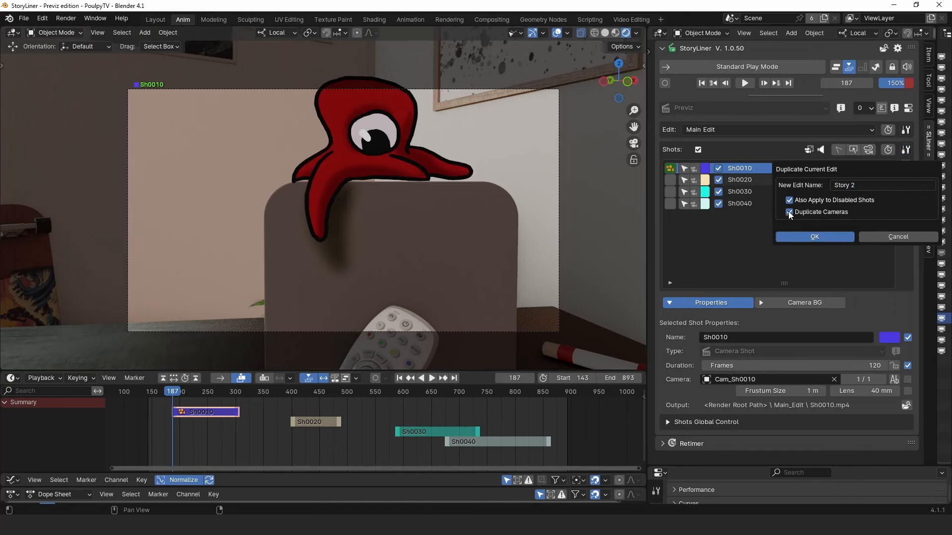
left_click(813, 237)
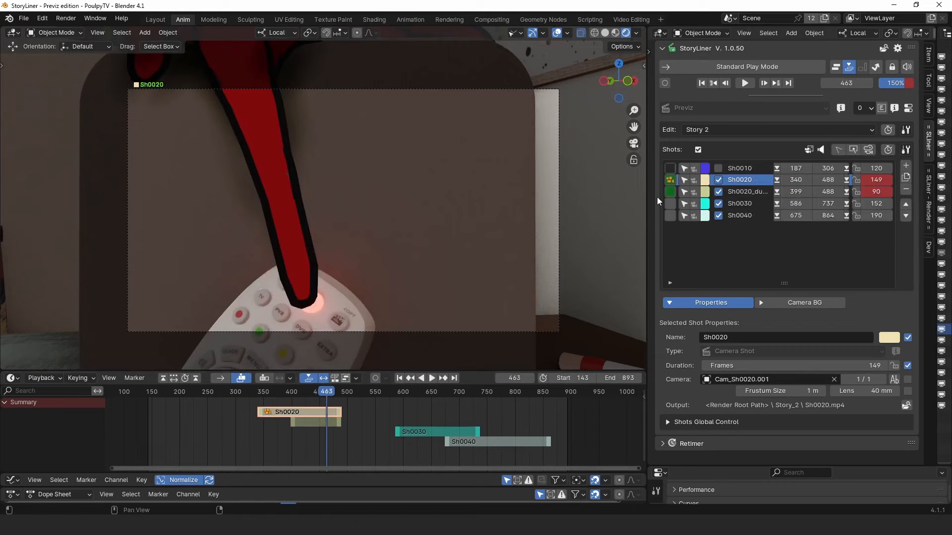
left_click(747, 192)
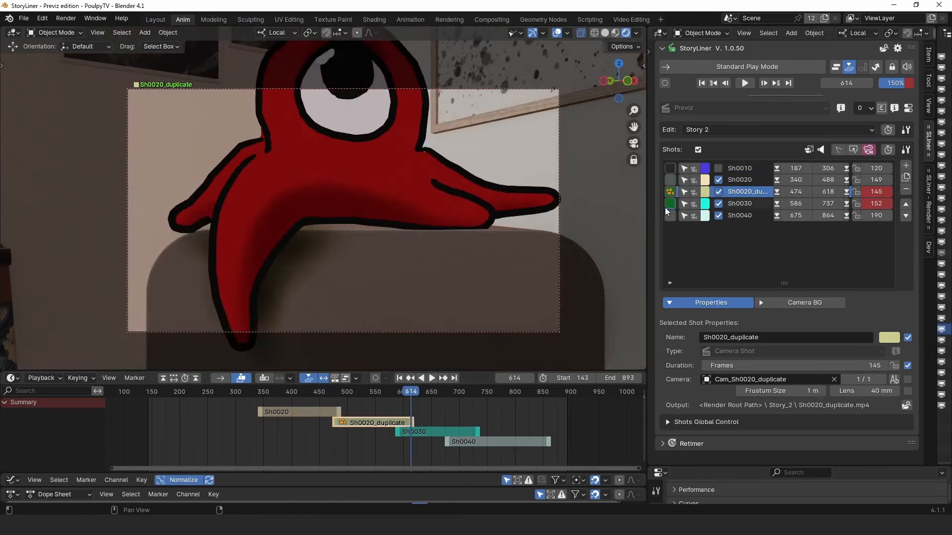
left_click(519, 32)
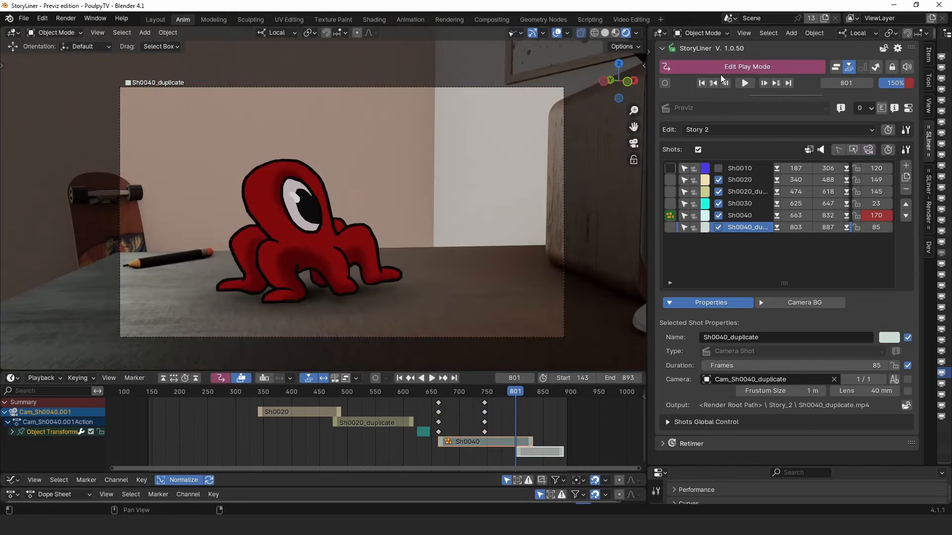
- Play back the Story 2 edit and show its Render panel options
left_click(743, 83)
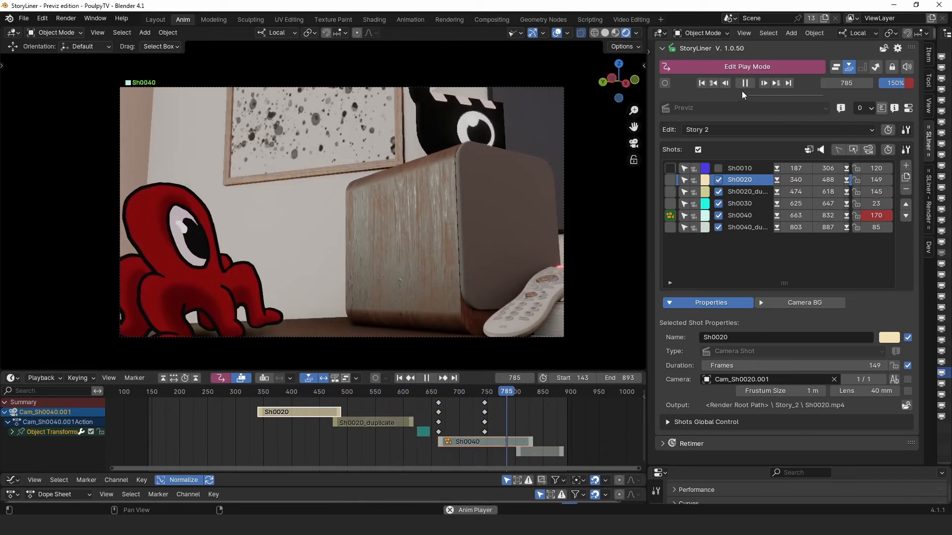
left_click(745, 82)
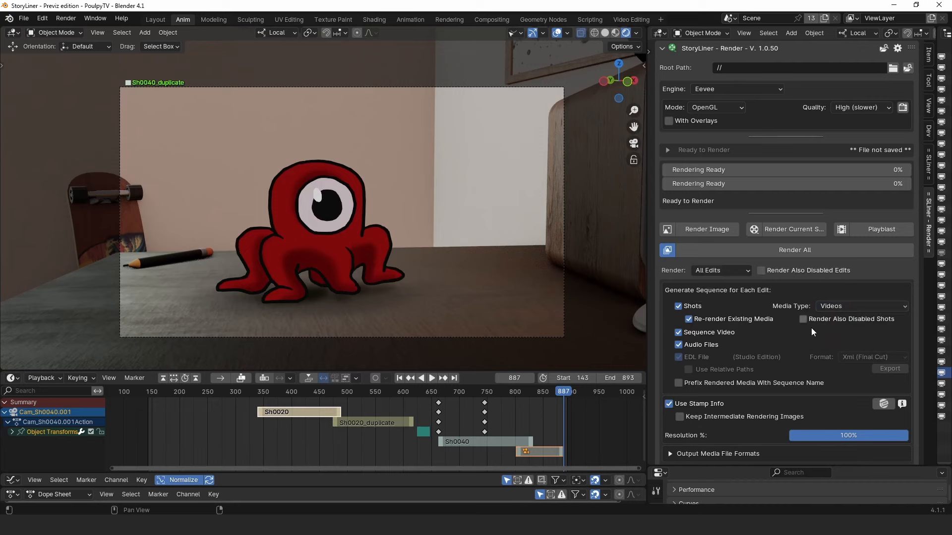
left_click(794, 250)
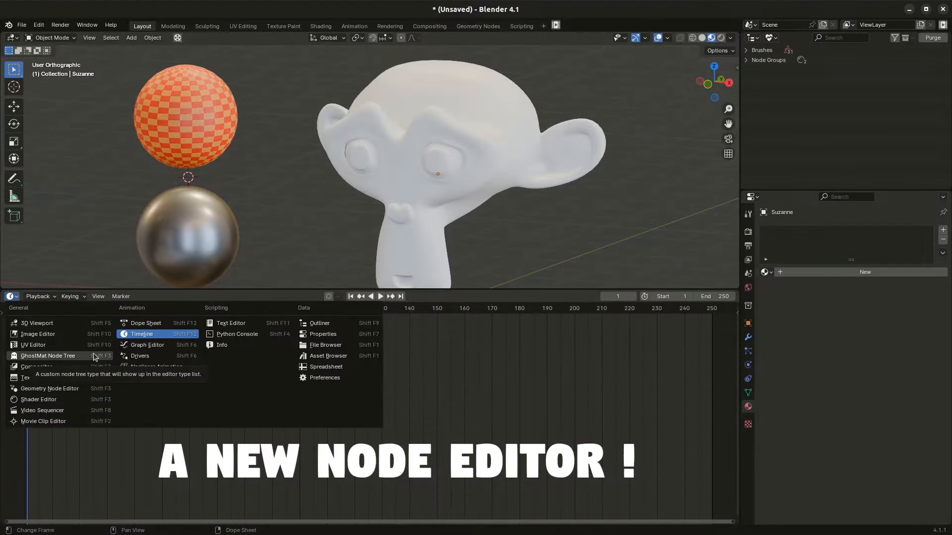
- Switch the lower editor to GhostMat Node Tree, confirm the pizza decal projection and apply the Edges smart mask
left_click(47, 356)
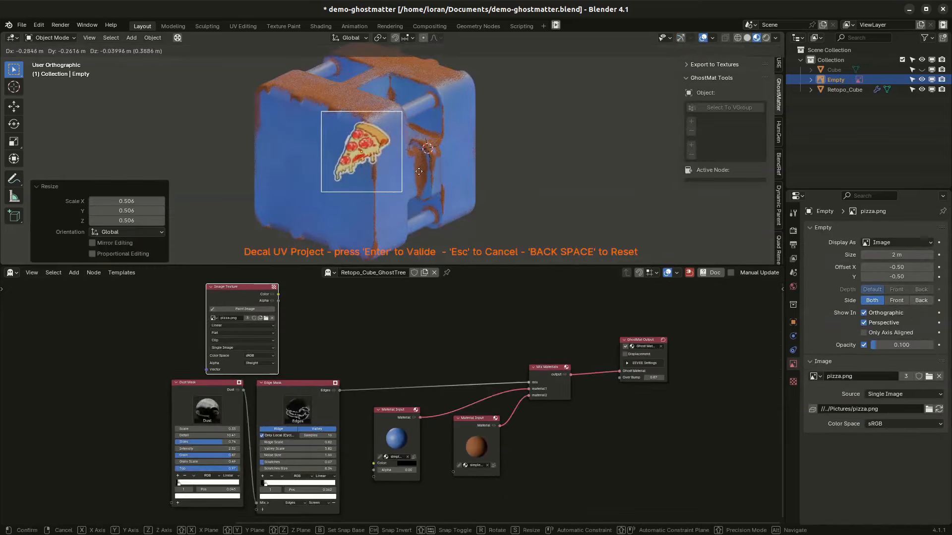
key("Return")
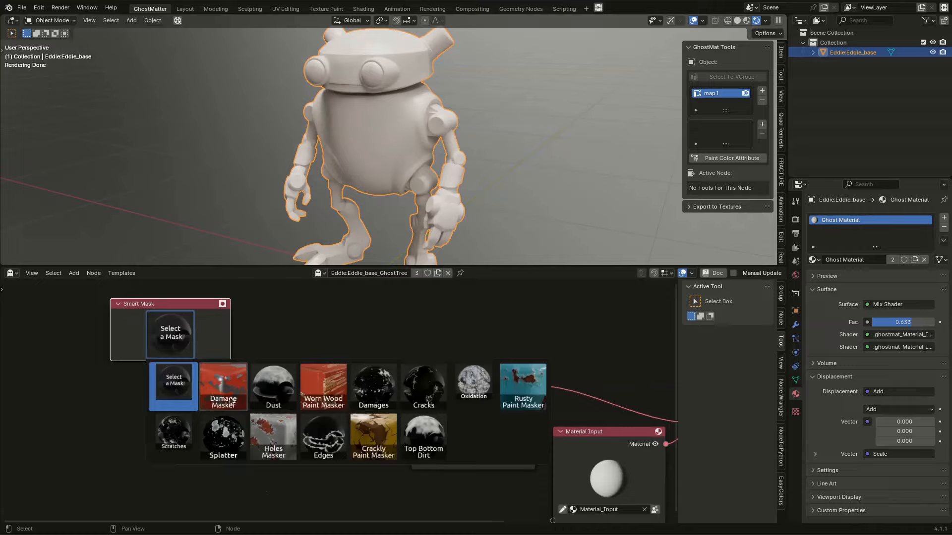
left_click(323, 438)
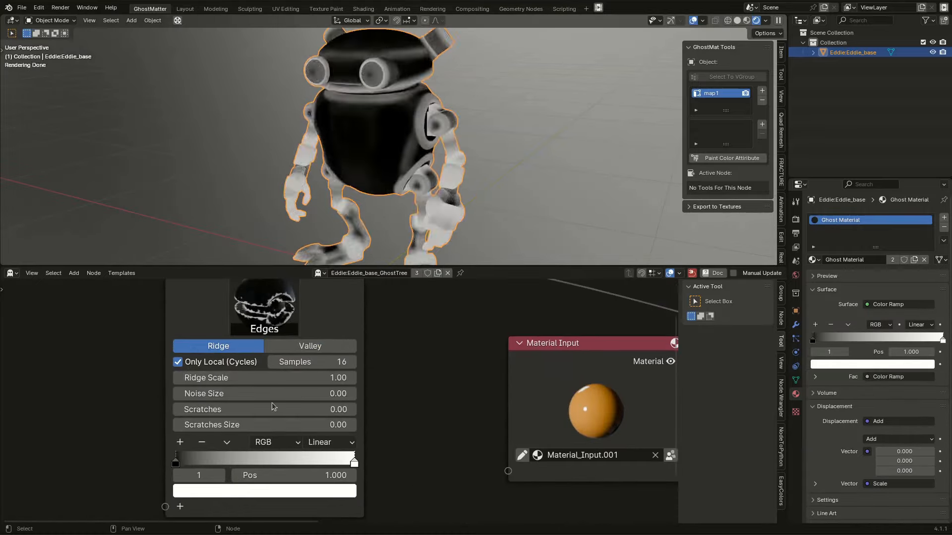